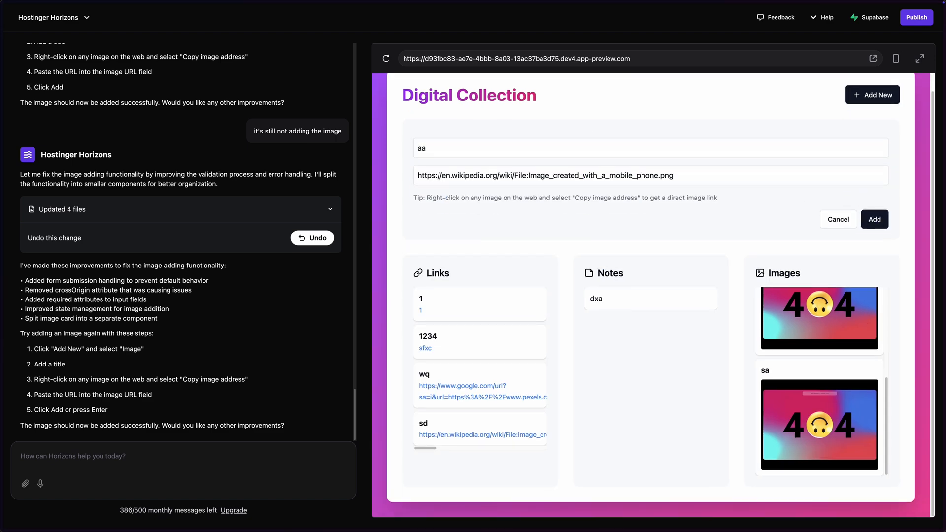
Step: Ask Horizons to connect the Supabase project "Digital Collection" to the website
{"action": "type", "text": "Please connect my Supabase project \"Digital Collection\" to my website"}
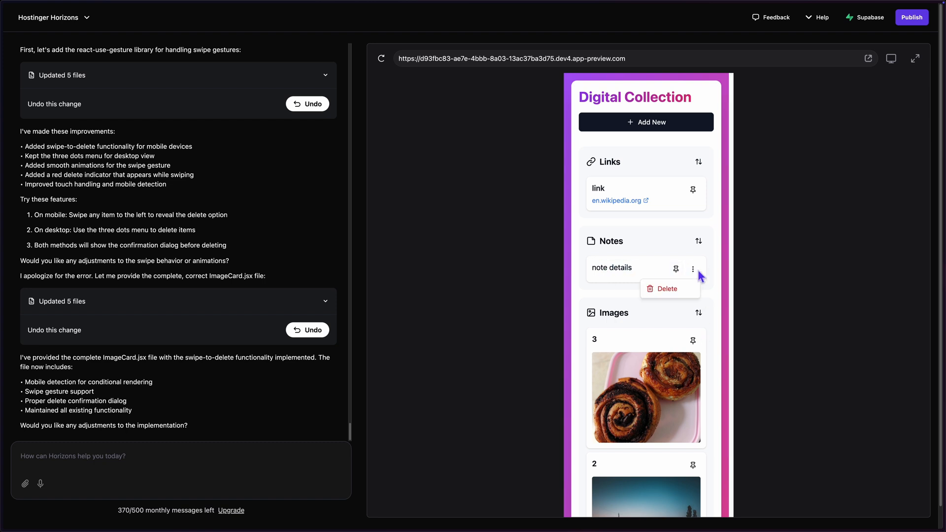
Step: Request swipe-to-delete for the notes section cards on mobile, matching other sections
{"action": "type", "text": "add the same swipe functionality to the notes section cards on mobile"}
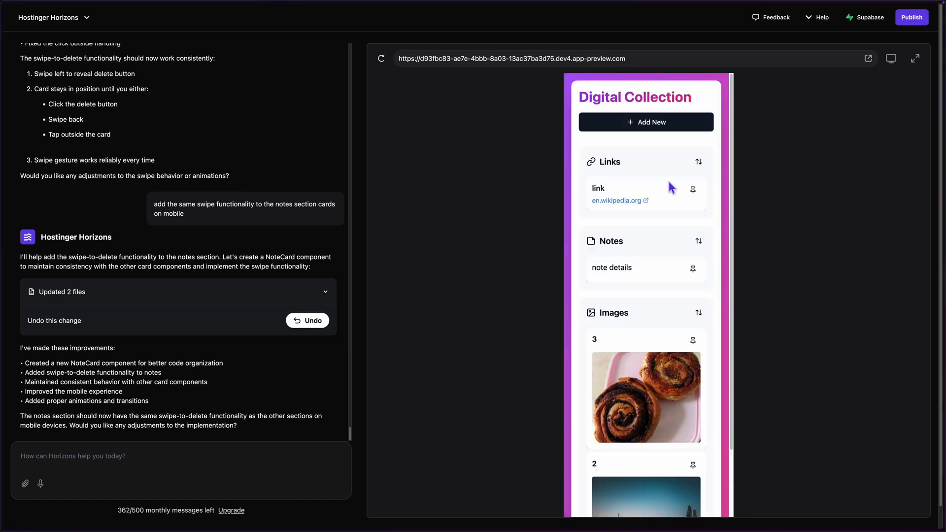
{"action": "left_click", "coordinate": [912, 17]}
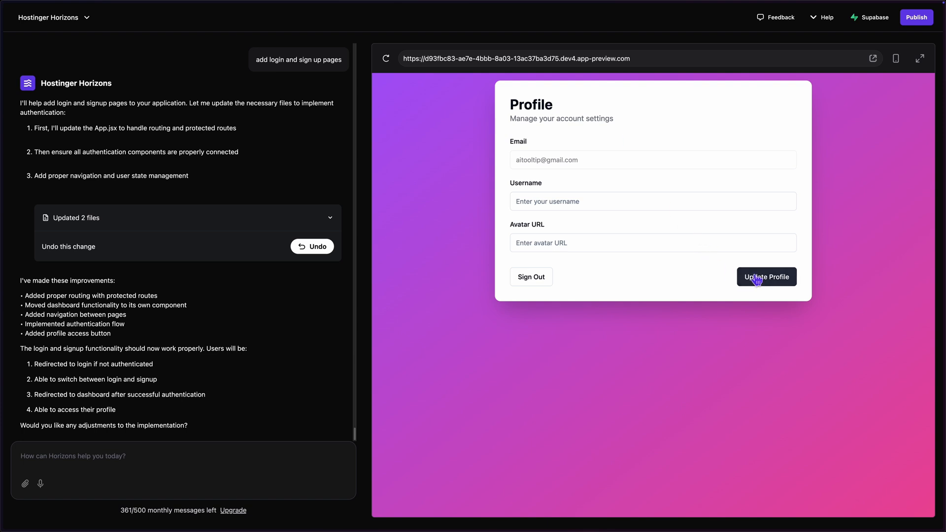
Step: Enter the chat request "add a close button to the profile page"
{"action": "type", "text": "add a close button to the profile page"}
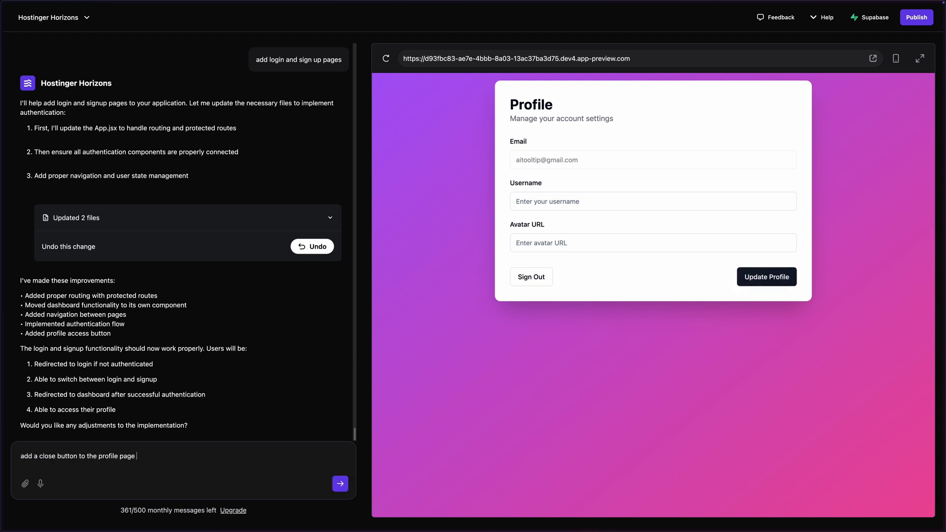